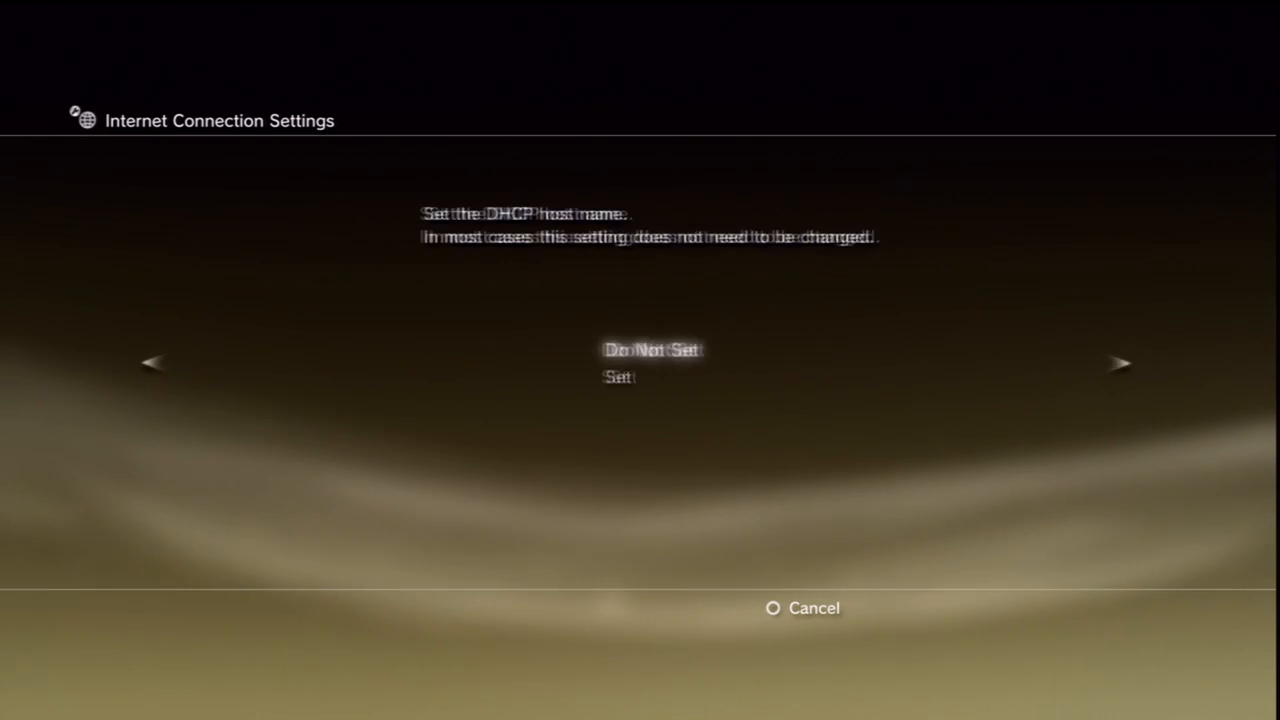
Step: Leave the DHCP host name set to Do Not Set and save the wired connection settings
{"action": "left_click", "coordinate": [1122, 364]}
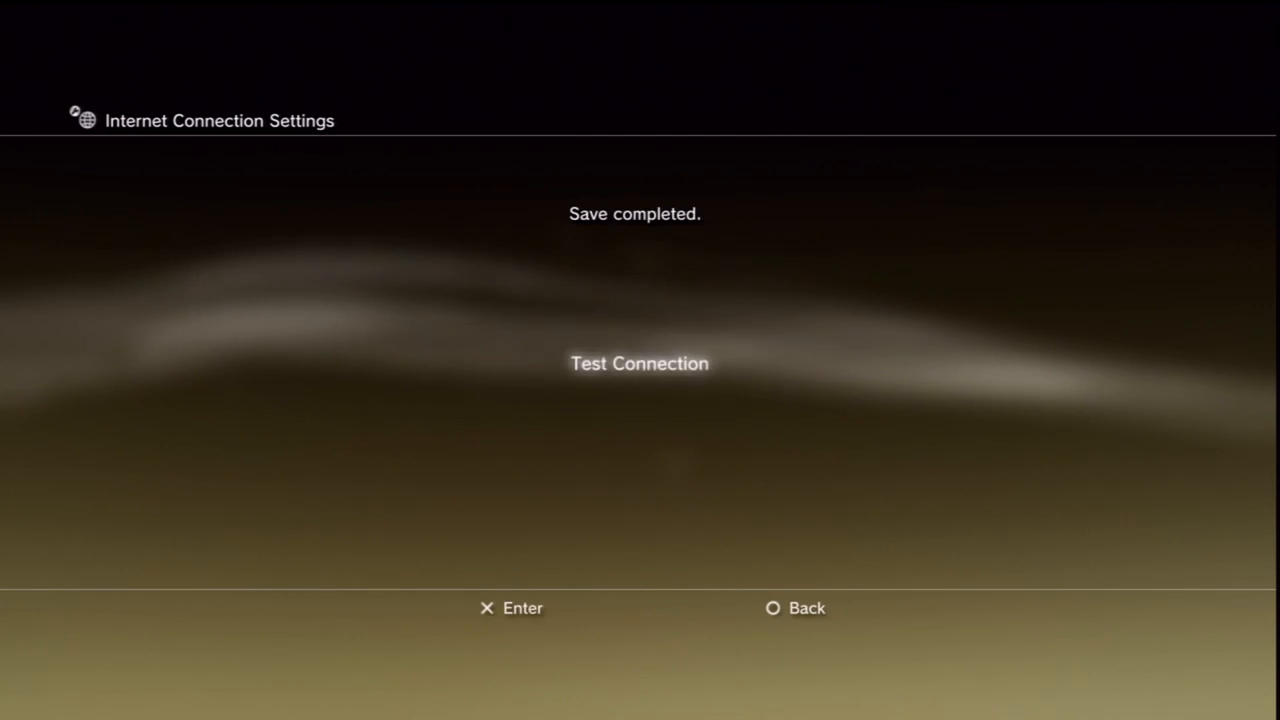
Step: Run the connection test, confirm IP address, internet and PSN succeed, then exit the results
{"action": "left_click", "coordinate": [639, 363]}
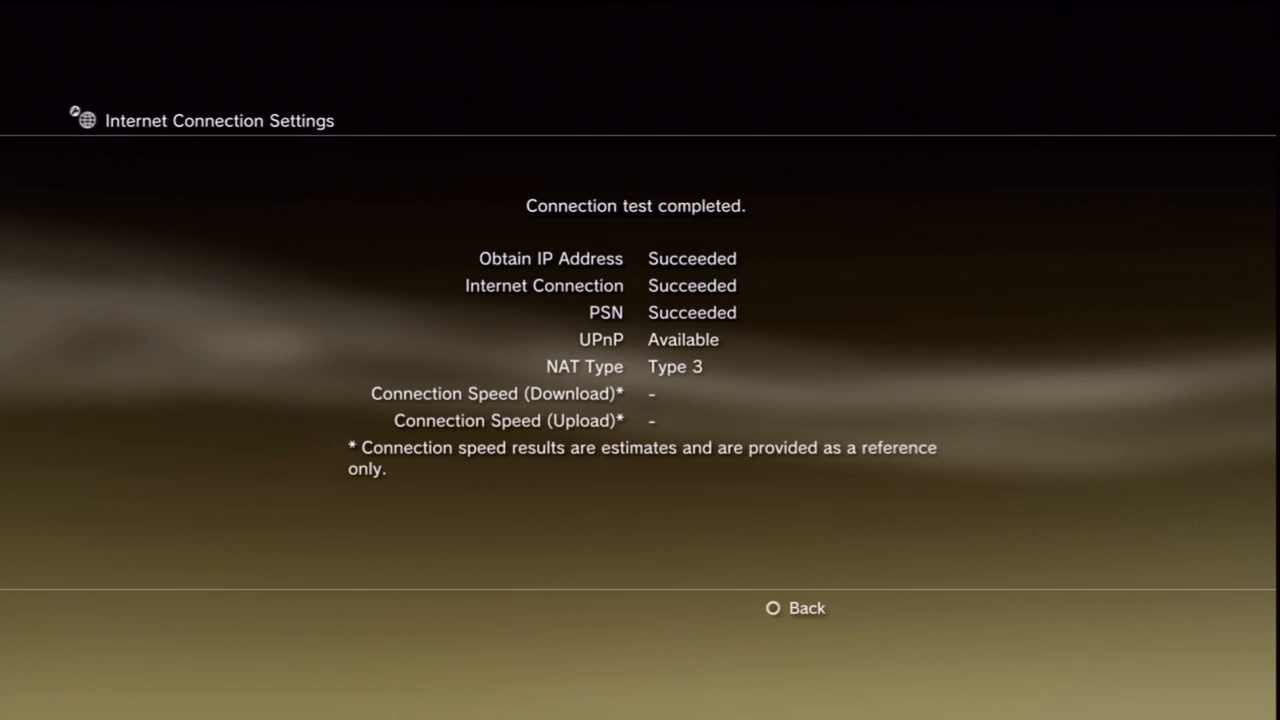
{"action": "left_click", "coordinate": [803, 608]}
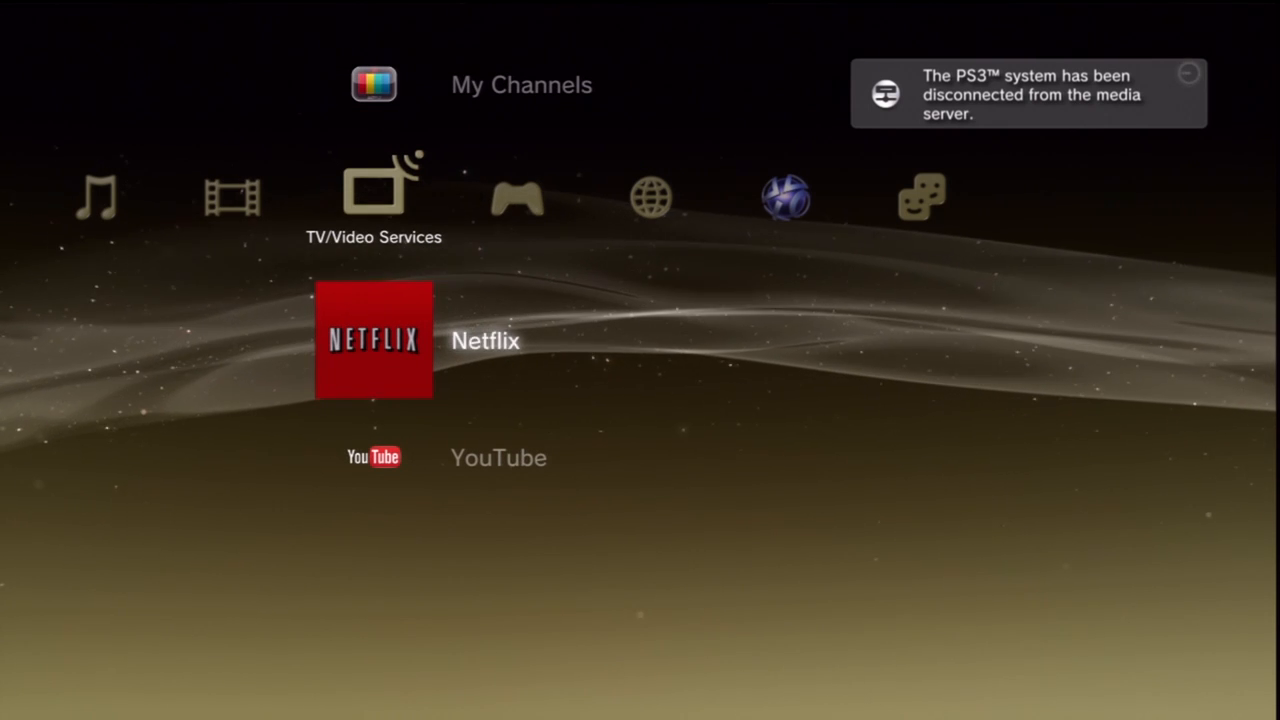
{"action": "left_click", "coordinate": [374, 340]}
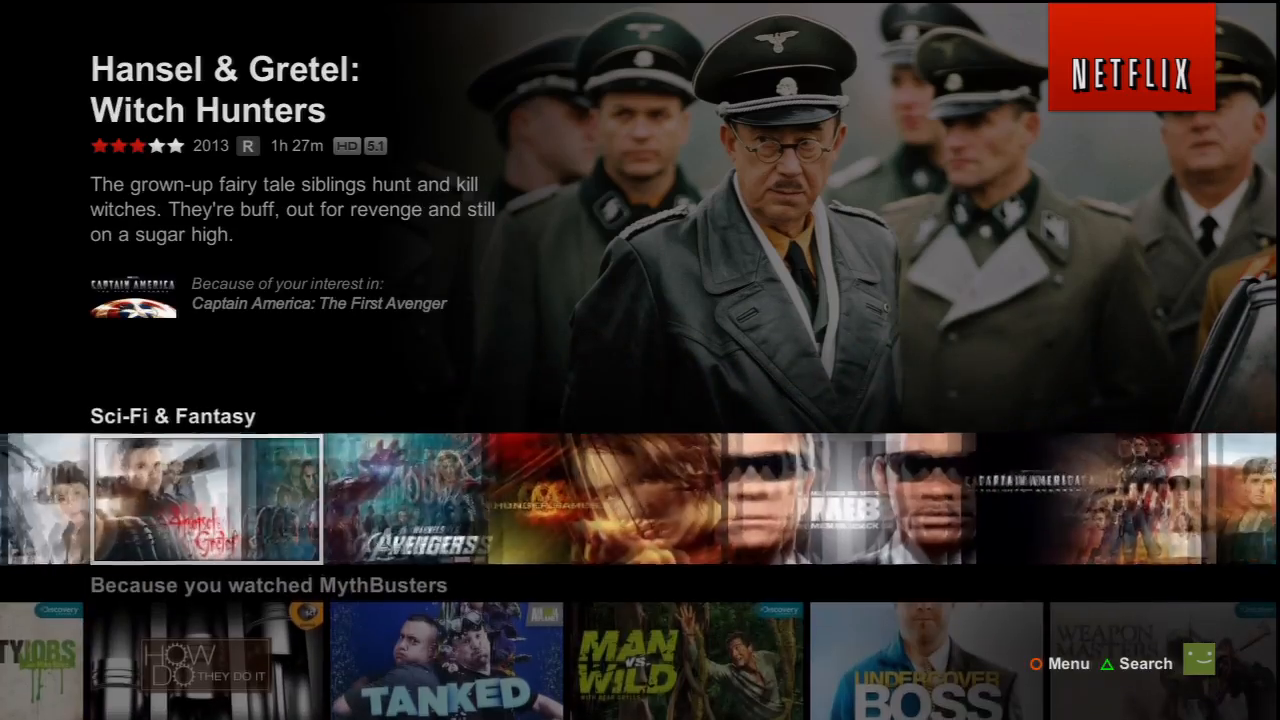
Step: Move right along the Sci-Fi & Fantasy row to feature Men in Black
{"action": "scroll", "scroll_direction": "right", "scroll_amount": 3}
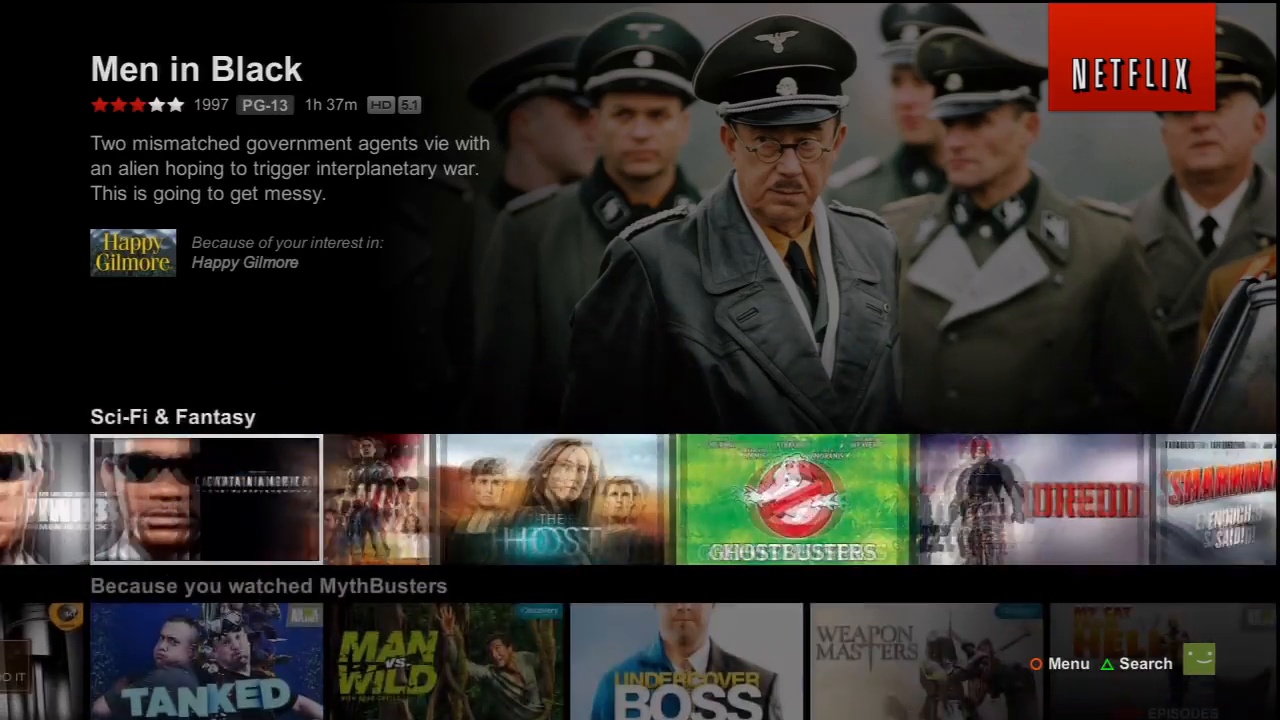